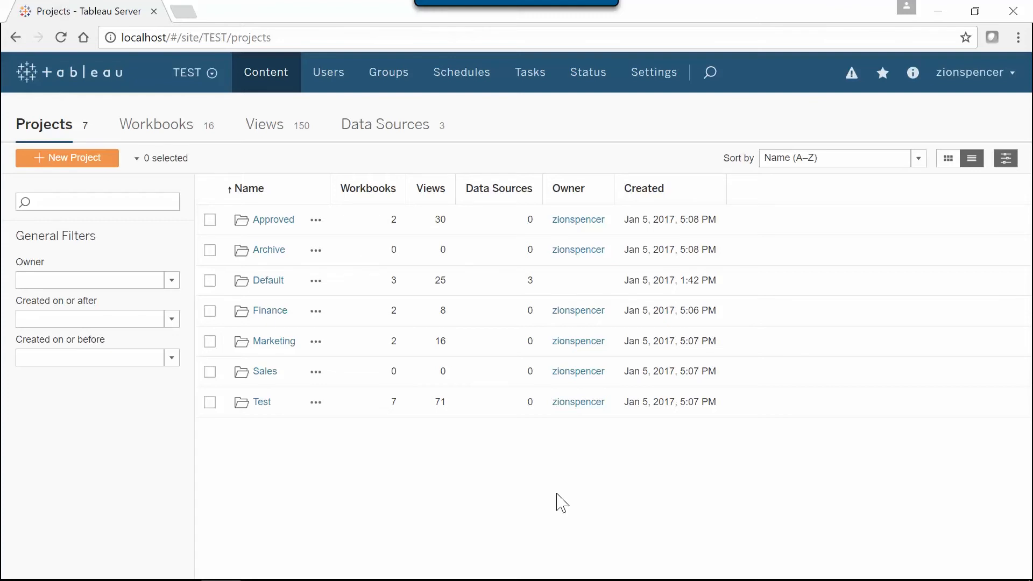
pyautogui.moveTo(531, 479)
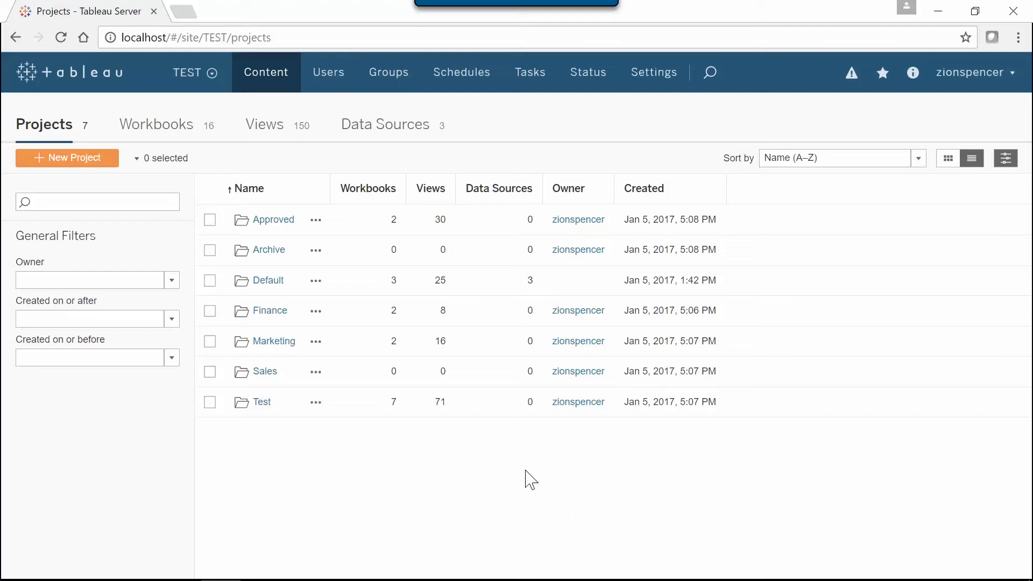
pyautogui.moveTo(361, 226)
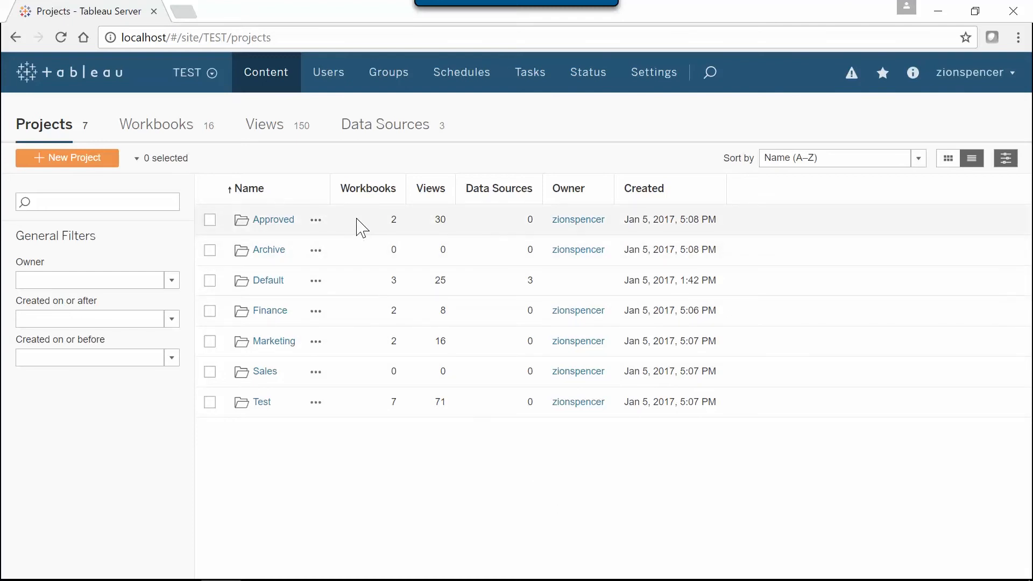
# - Switch the Tableau Server site selector from TEST to PROD
pyautogui.click(195, 73)
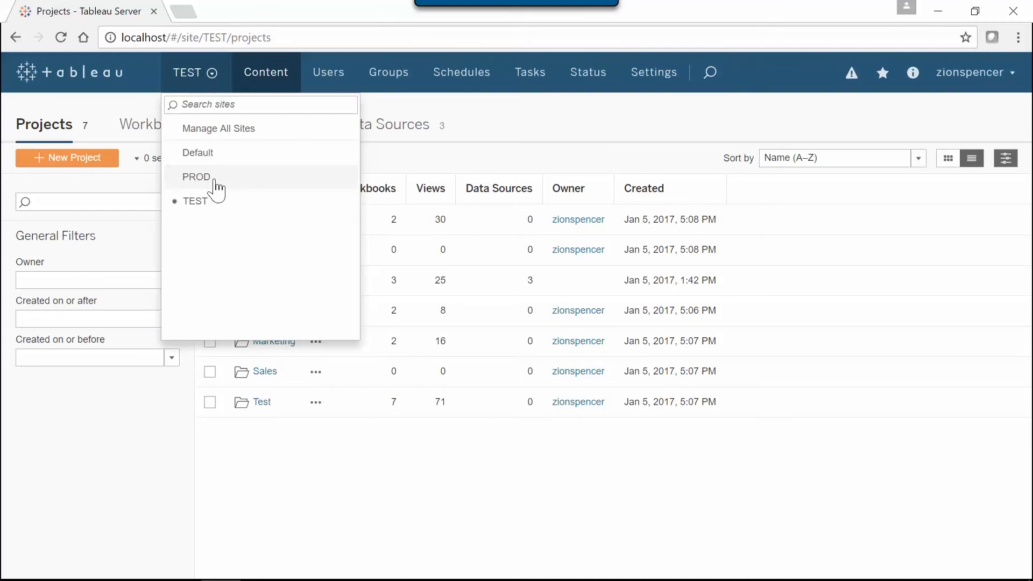
pyautogui.click(196, 176)
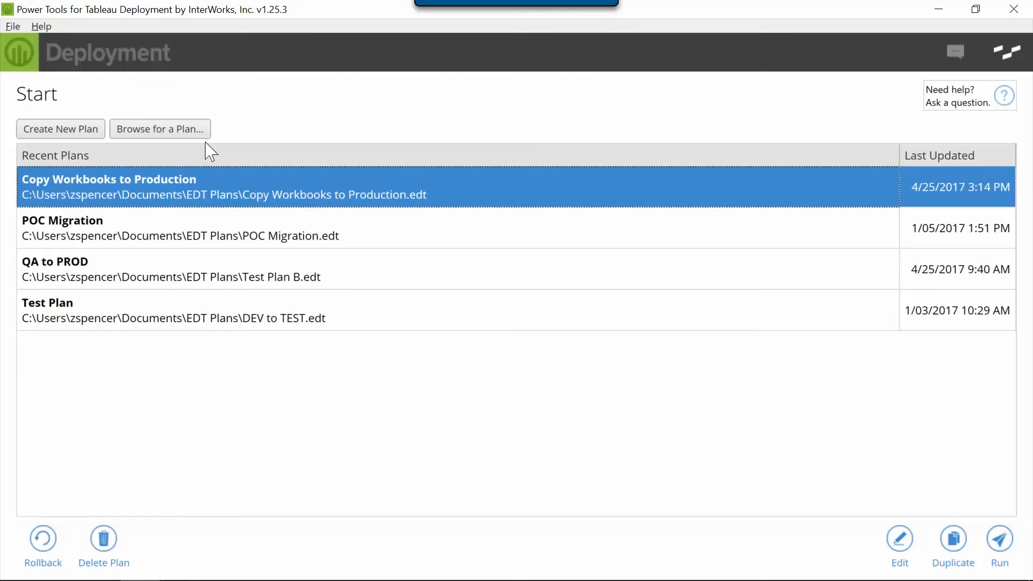
pyautogui.moveTo(217, 187)
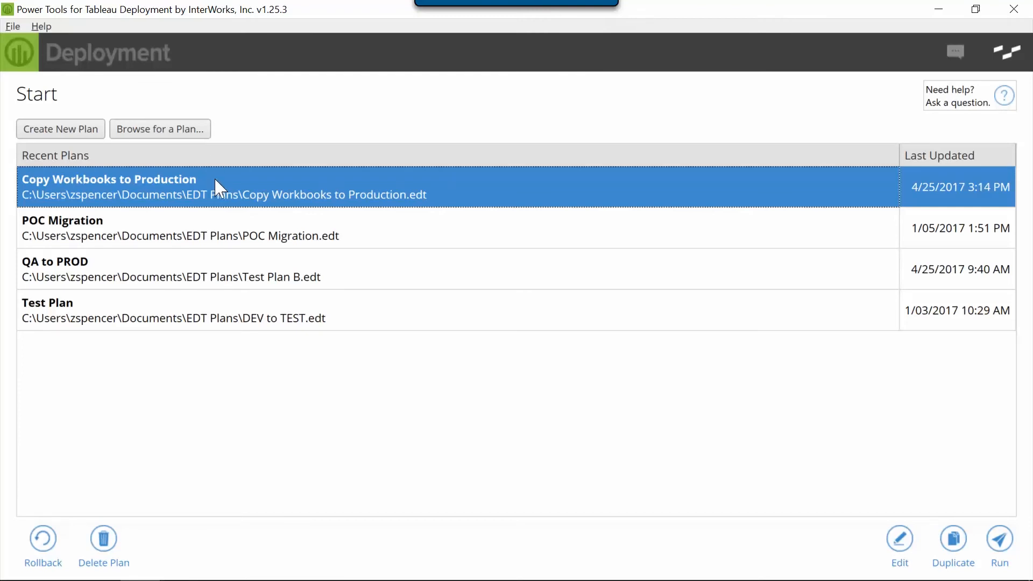
pyautogui.moveTo(995, 531)
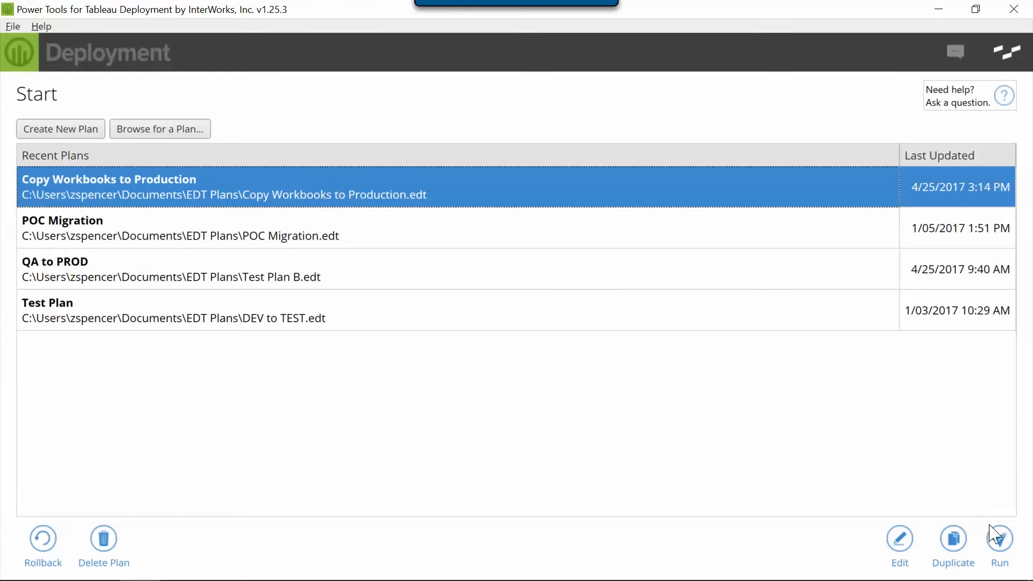
# - Run the Copy Workbooks to Production plan from Recent Plans
pyautogui.click(998, 540)
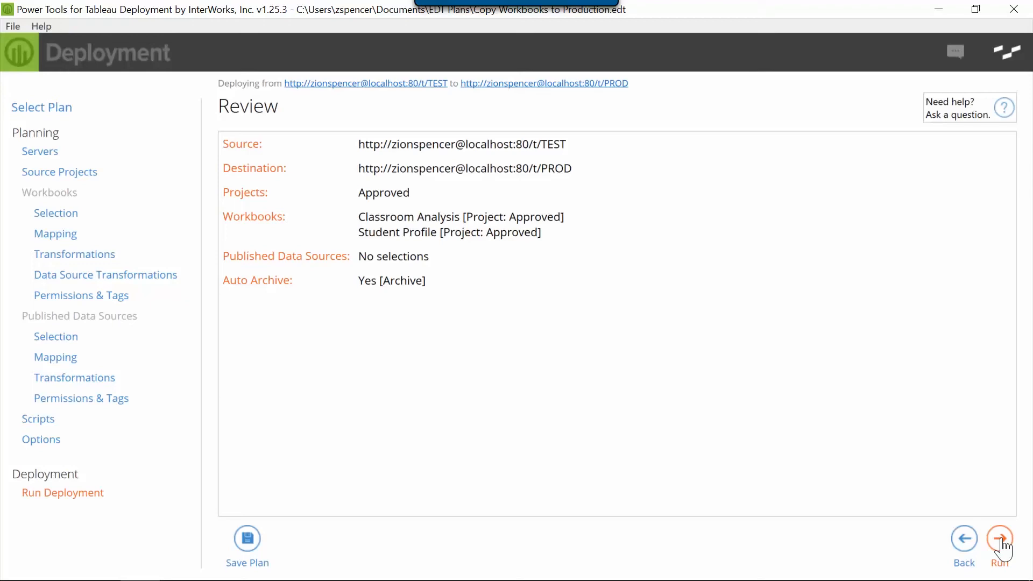
pyautogui.moveTo(569, 150)
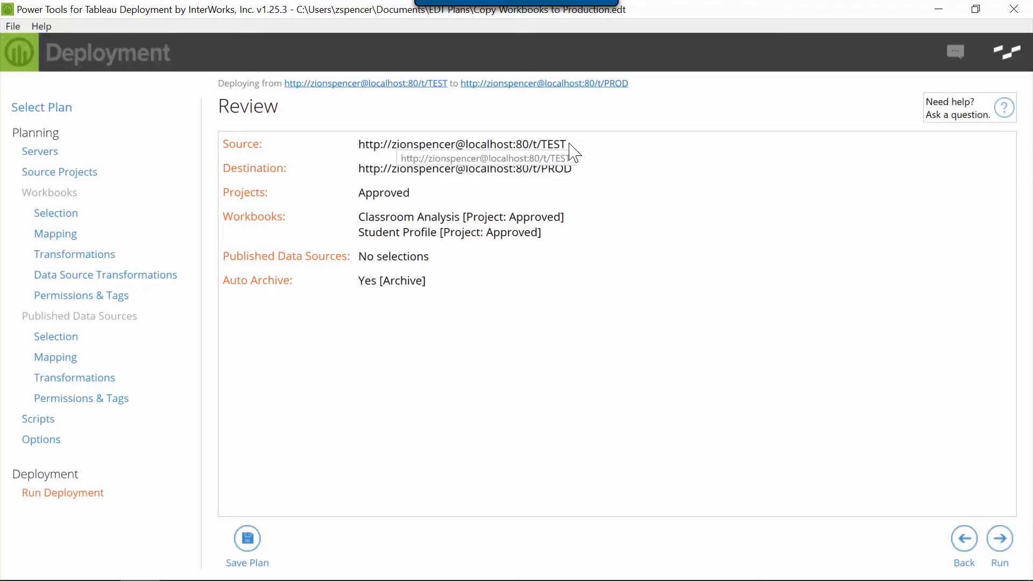
pyautogui.moveTo(583, 176)
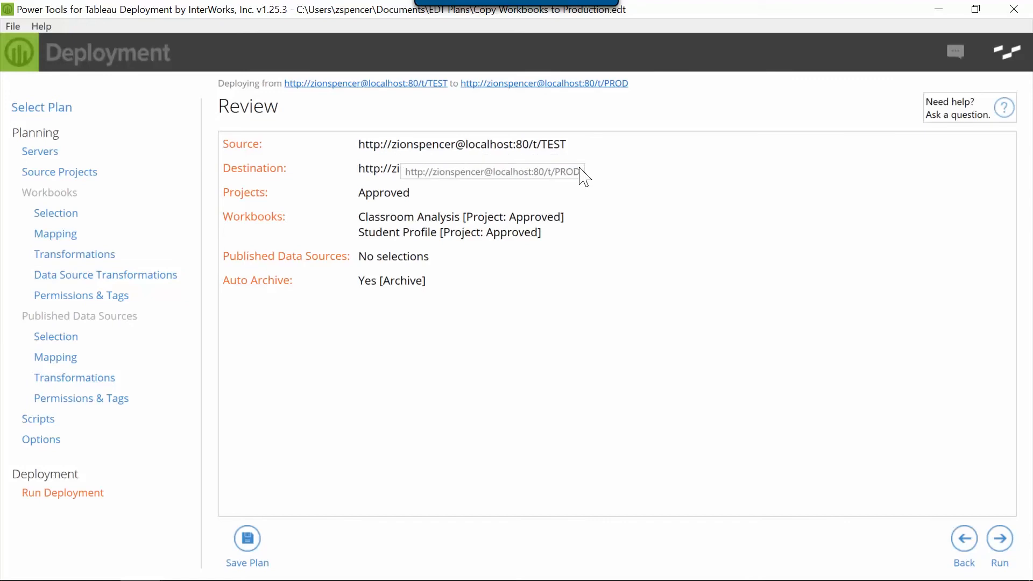
pyautogui.moveTo(588, 199)
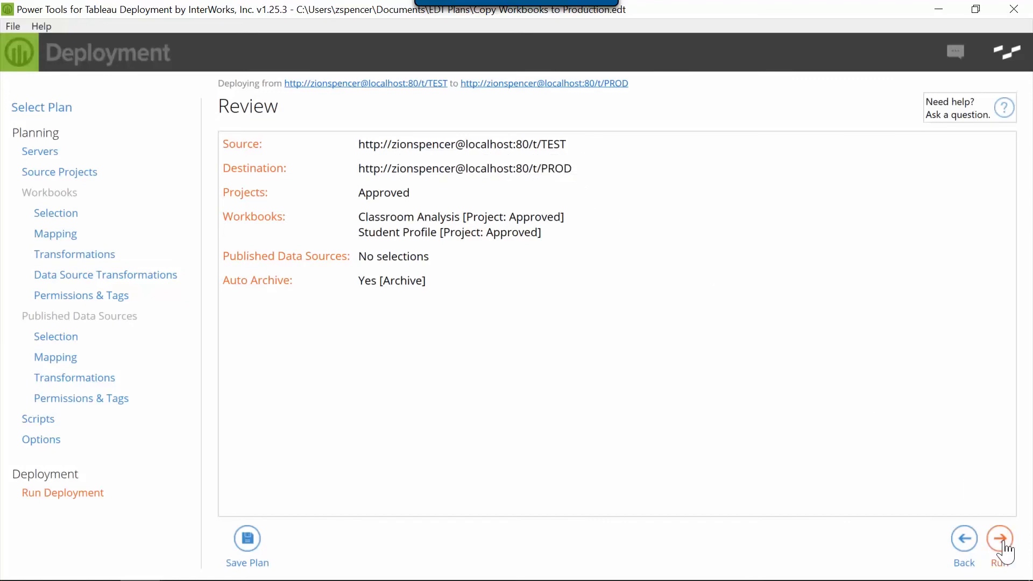
# - Start deploying Classroom Analysis and Student Profile from TEST to PROD
pyautogui.click(998, 537)
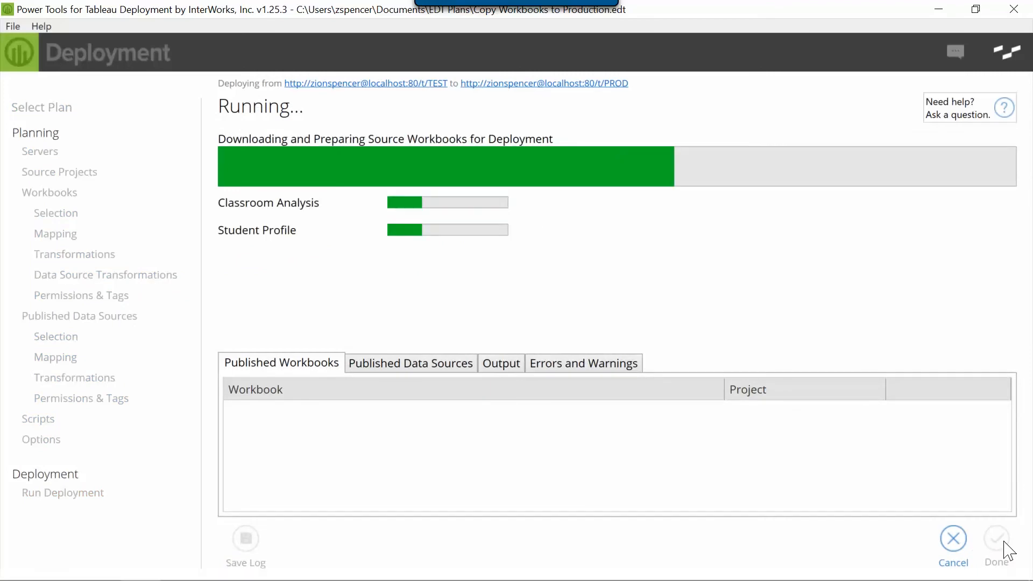
pyautogui.moveTo(539, 328)
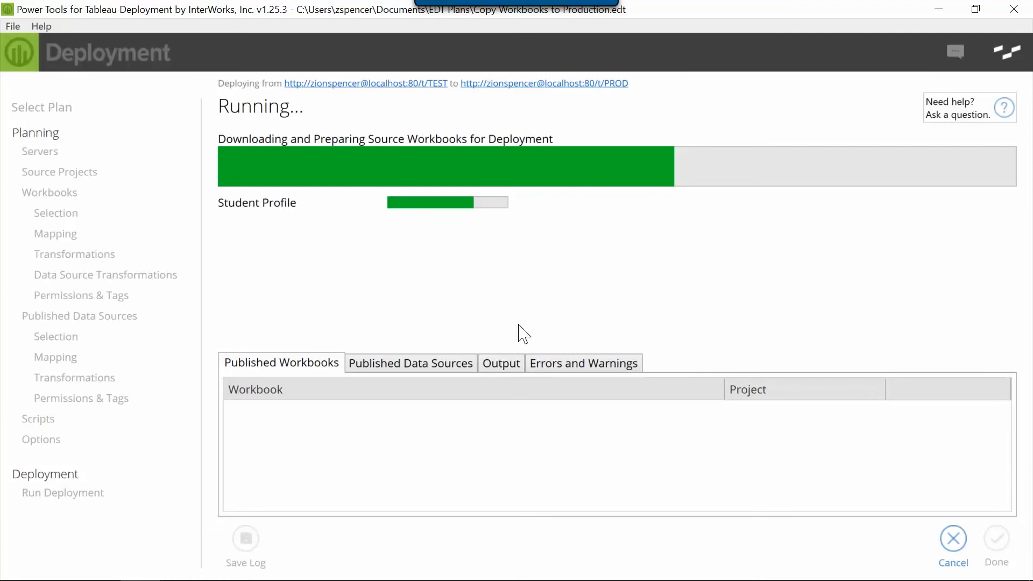
pyautogui.moveTo(506, 365)
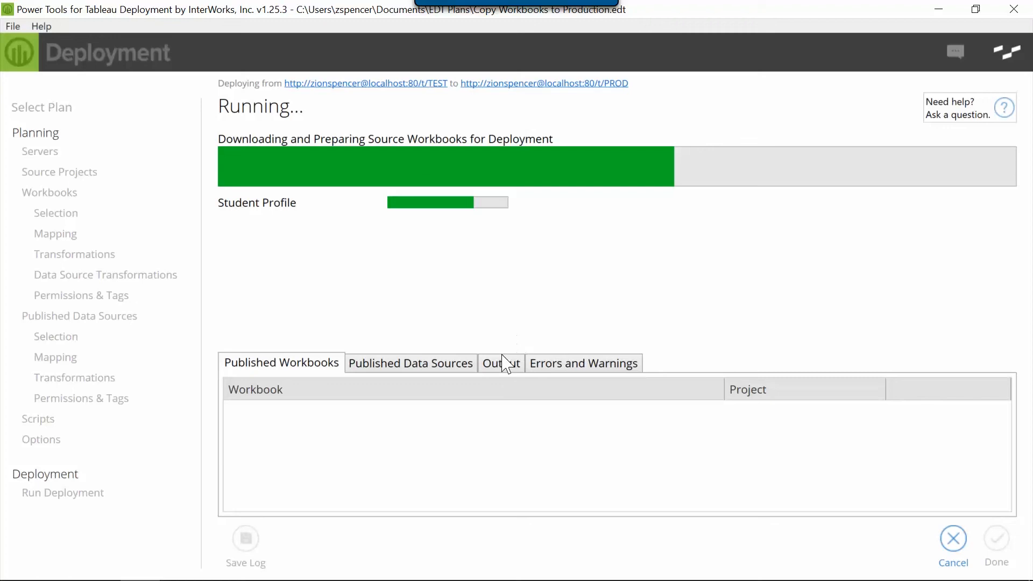
# - Show the deployment's Output log and scroll through the completed steps
pyautogui.click(501, 362)
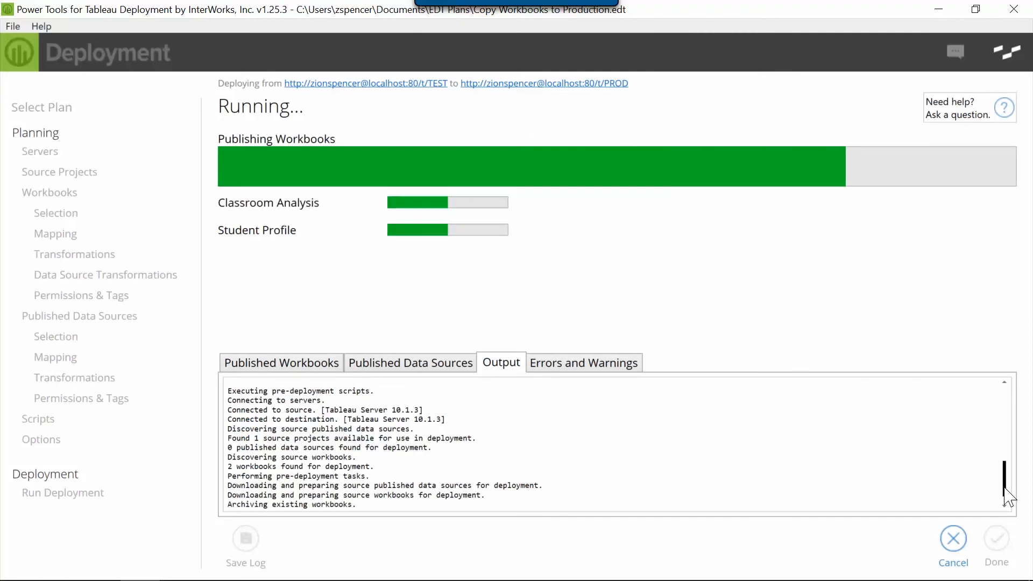
pyautogui.scroll(3)
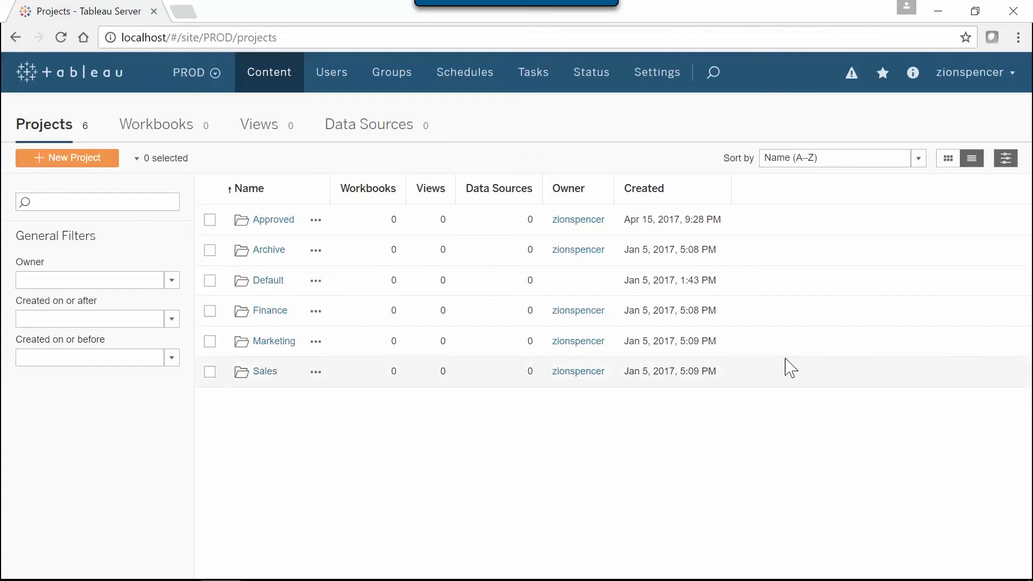
# - Reload the PROD projects list and open the Default project's workbooks
pyautogui.click(61, 37)
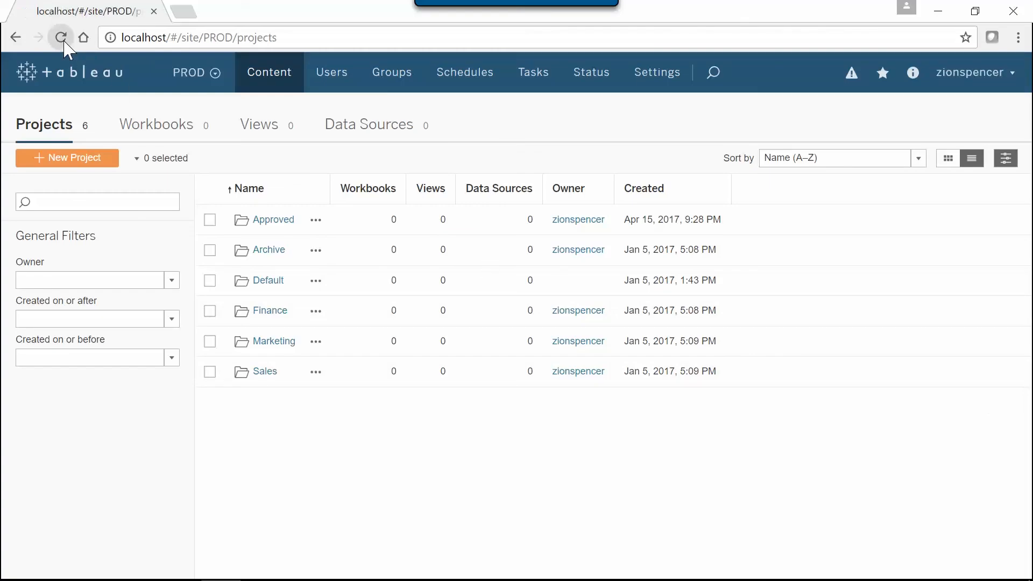
pyautogui.click(61, 38)
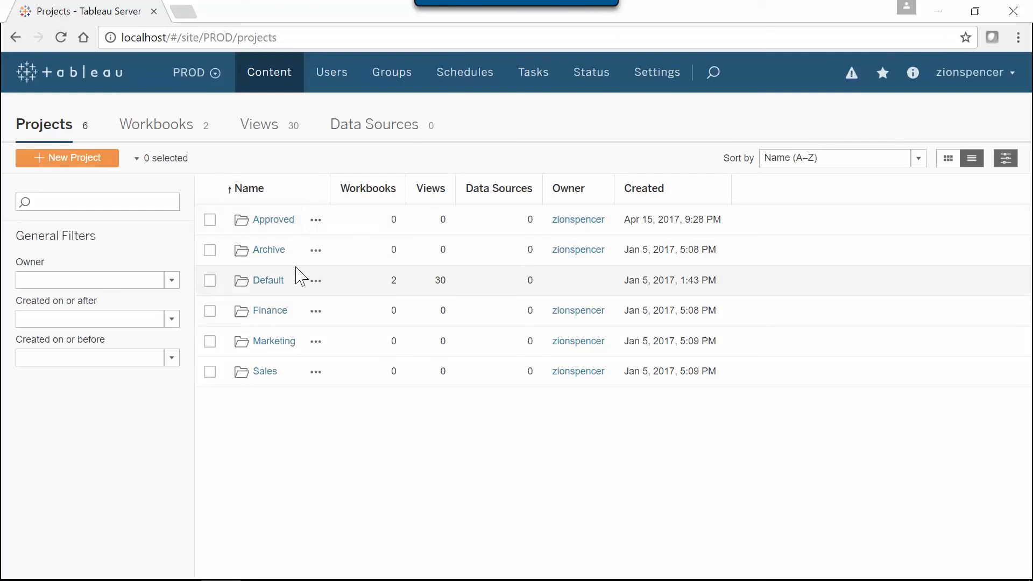
pyautogui.click(268, 279)
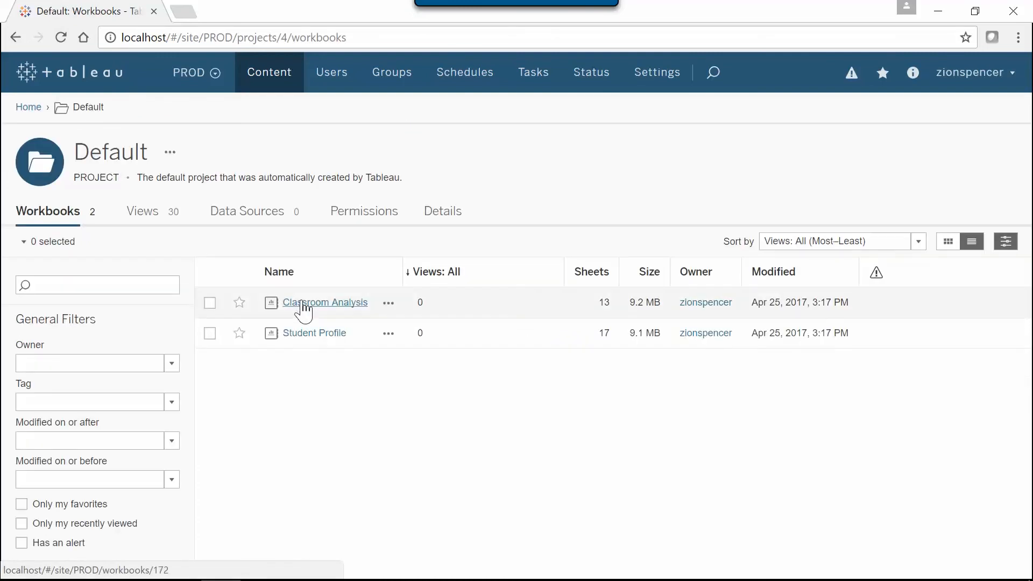
# - Open Classroom Analysis's Classroom Level View on PROD and scroll through its charts
pyautogui.click(324, 302)
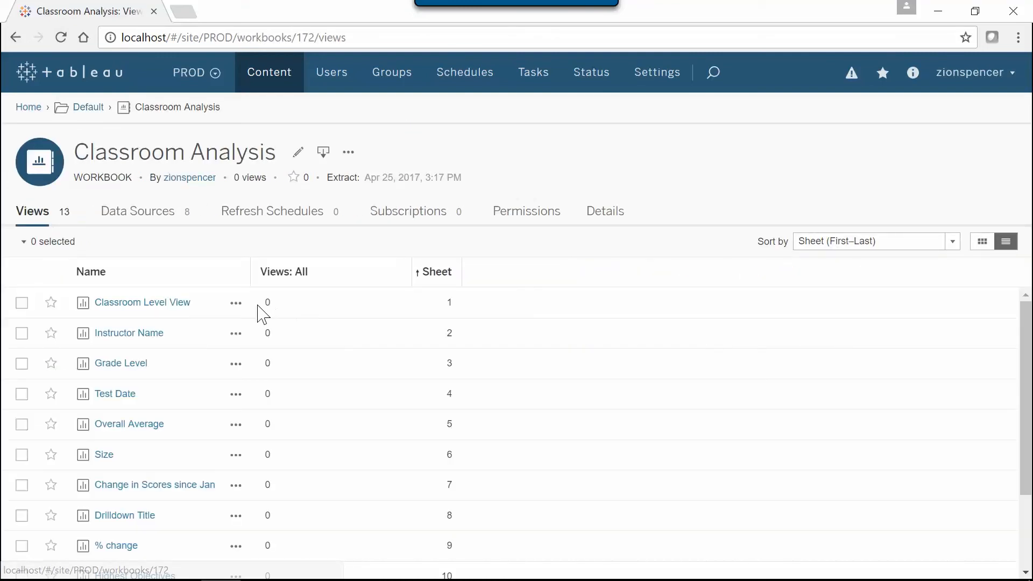
pyautogui.click(142, 302)
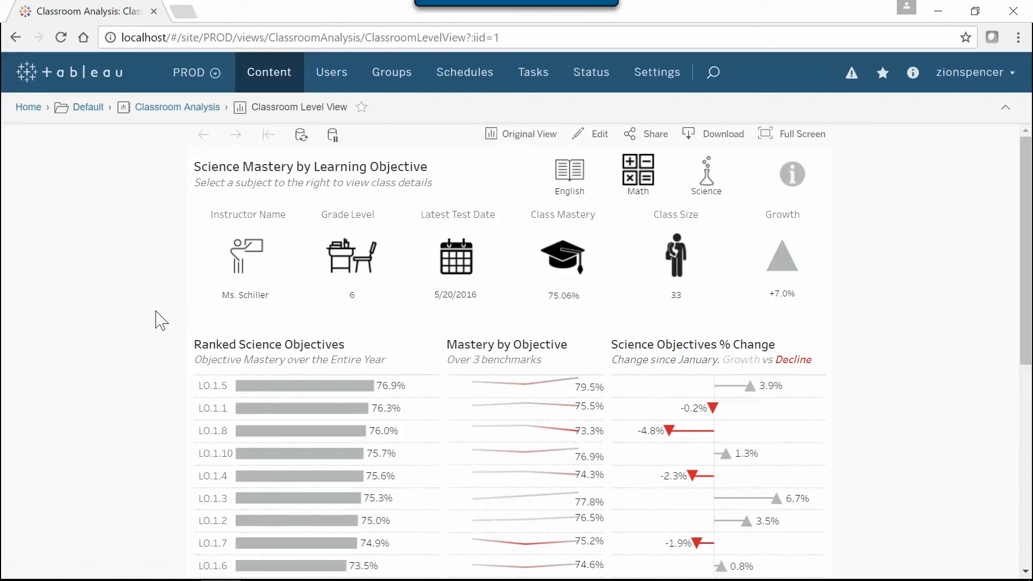
pyautogui.scroll(-3)
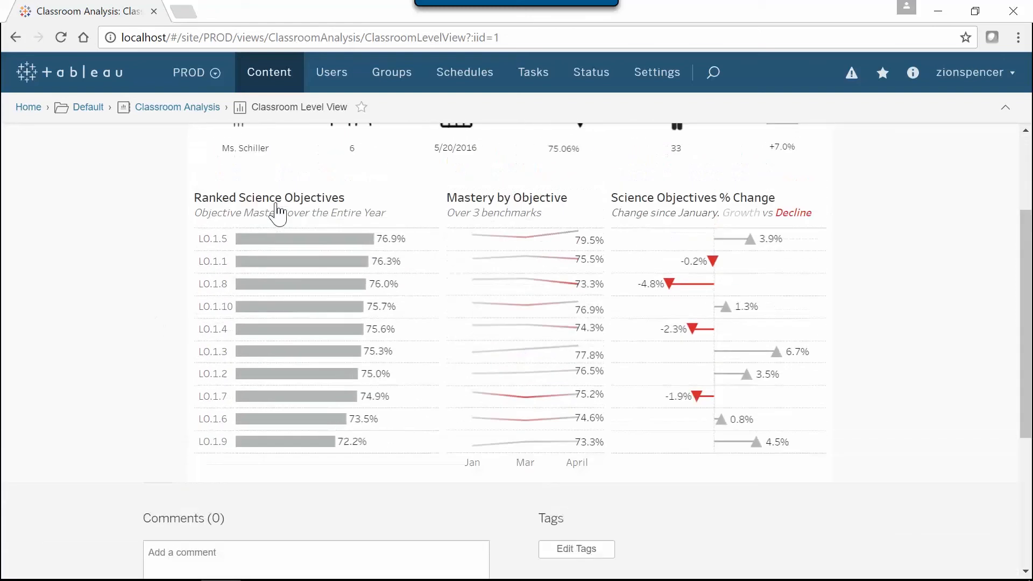
pyautogui.scroll(3)
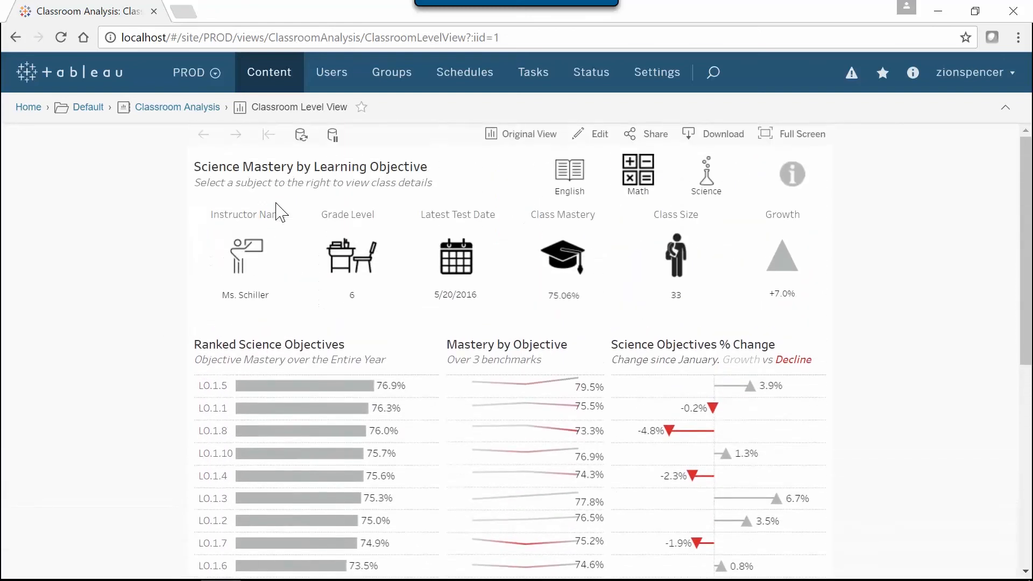